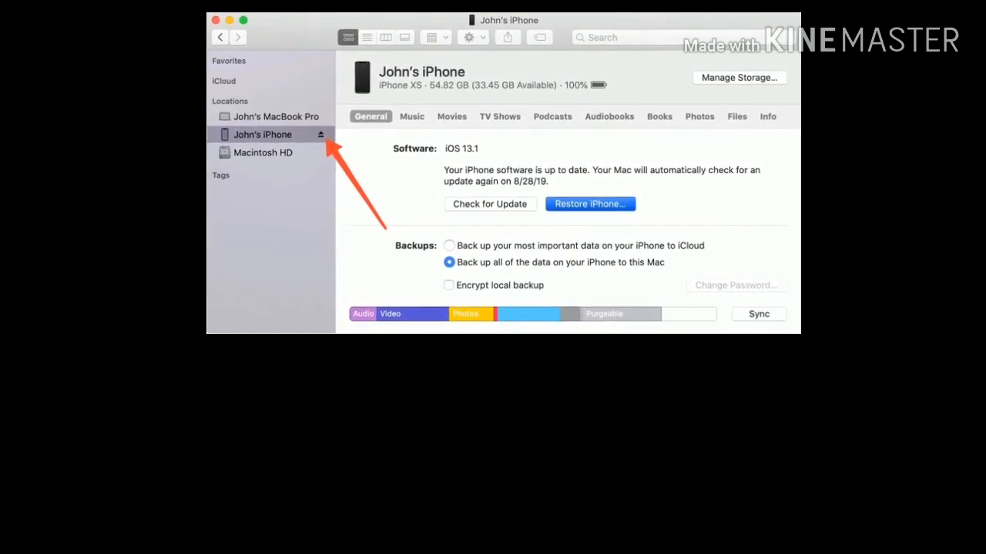
Step: Force quit Finder from the Apple menu to clear the iPhone syncing error
left_click(342, 31)
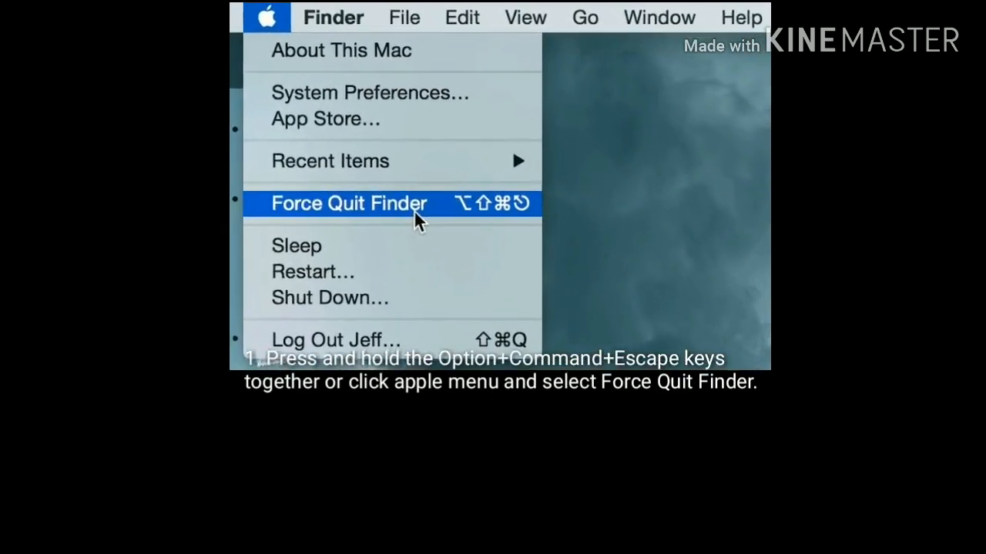
left_click(346, 203)
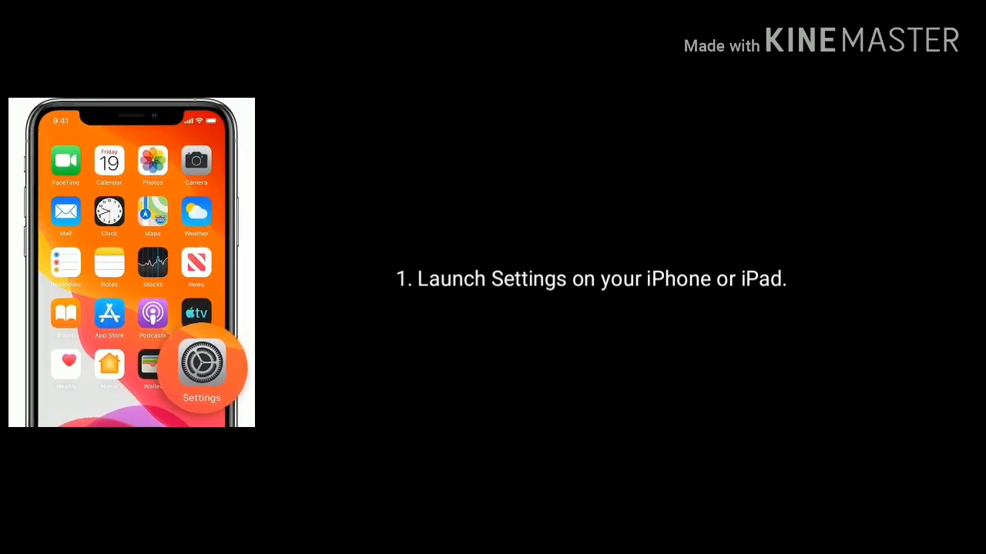
Step: Choose Erase All Content and Settings under General > Reset, reaching the passcode prompt
left_click(201, 366)
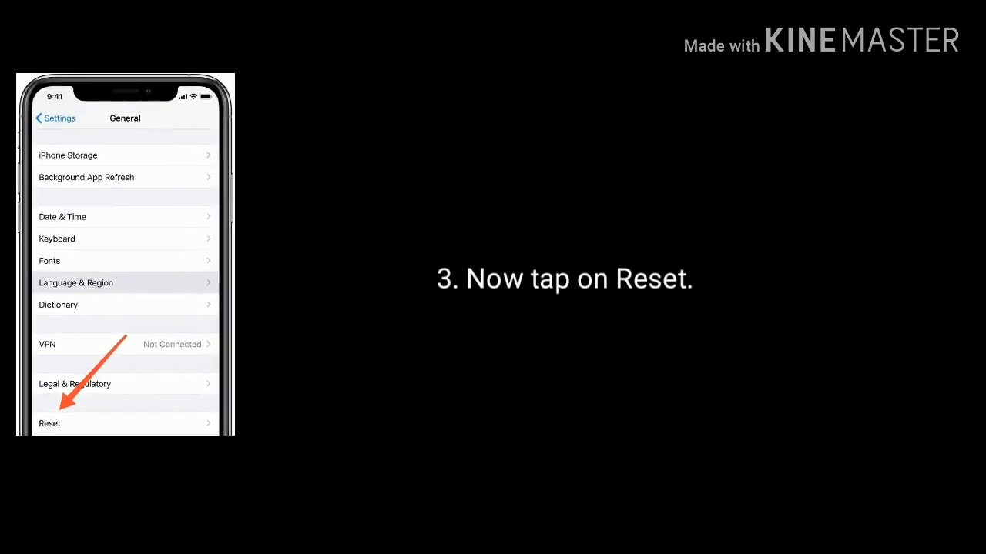
left_click(49, 424)
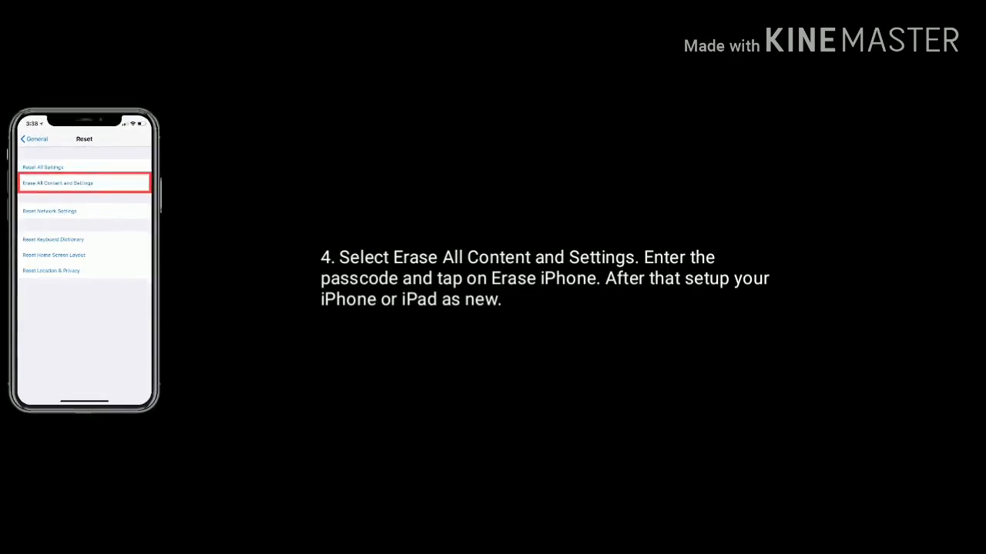
left_click(84, 183)
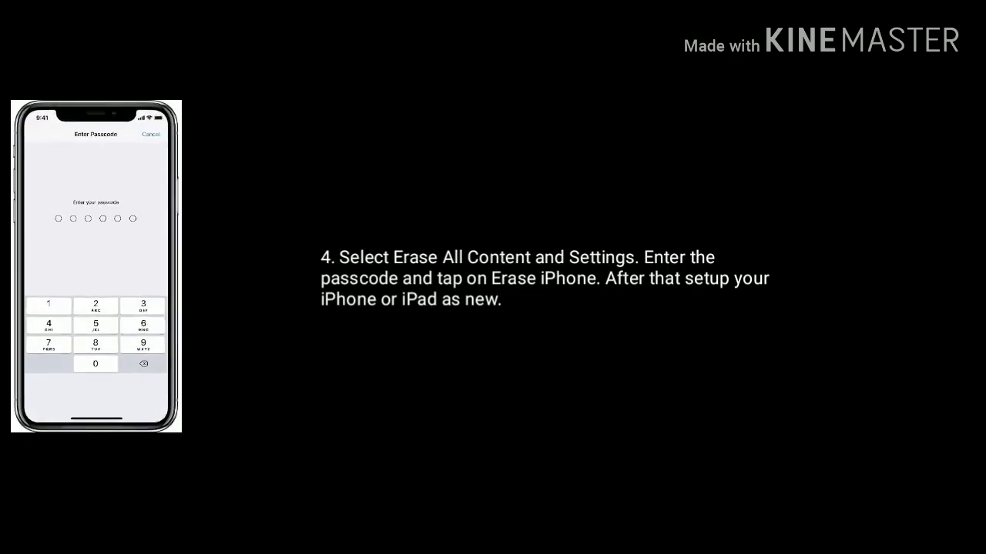